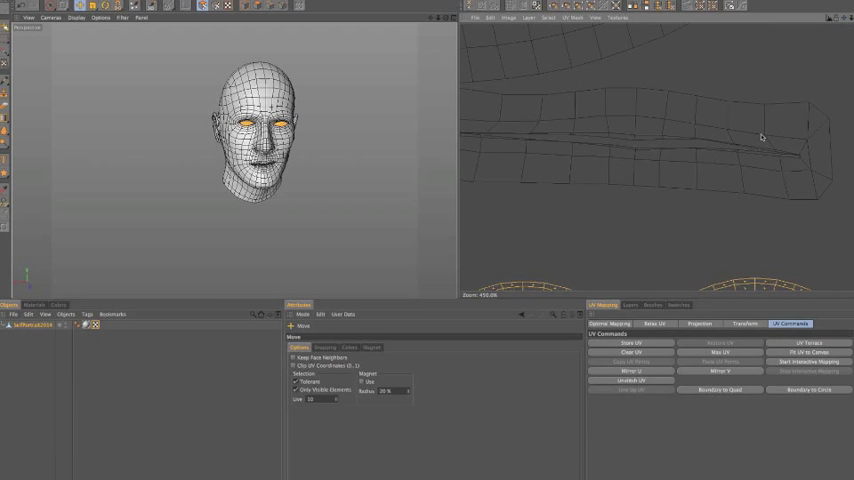
{"action": "mouse_move", "coordinate": [796, 158]}
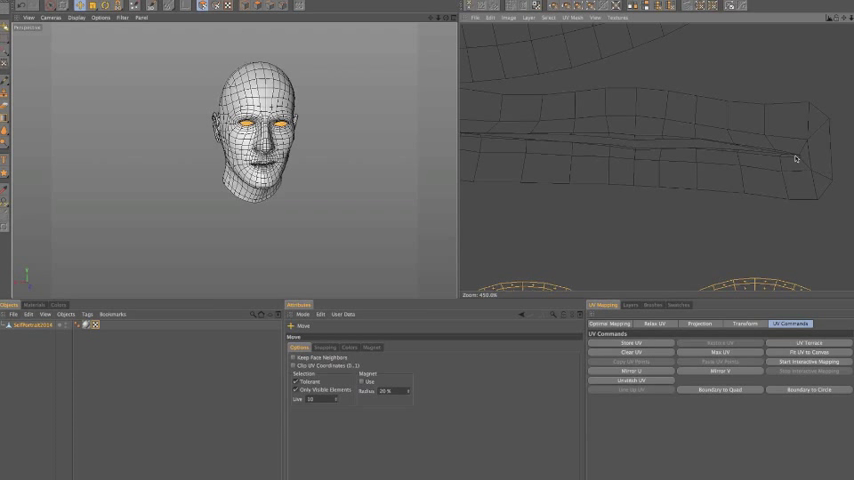
{"action": "mouse_move", "coordinate": [807, 30]}
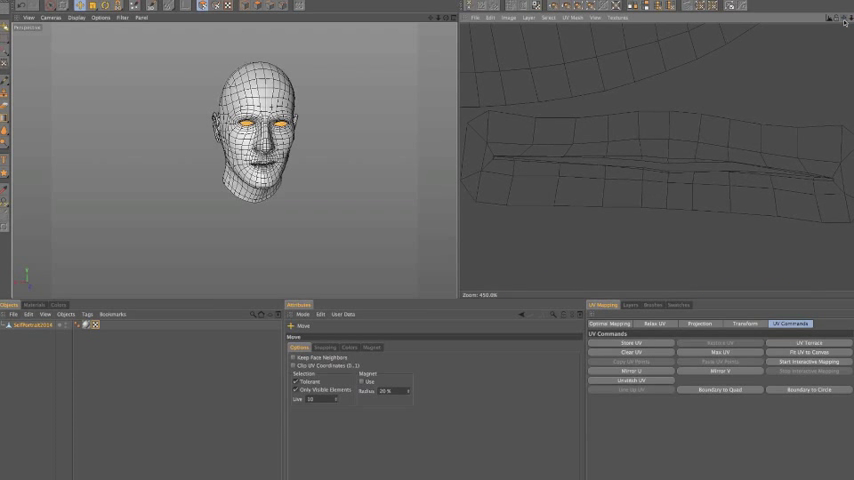
- Scroll into the inner mouth and select the seam edges where the UV island will be cut
{"action": "scroll", "scroll_direction": "down", "scroll_amount": 3}
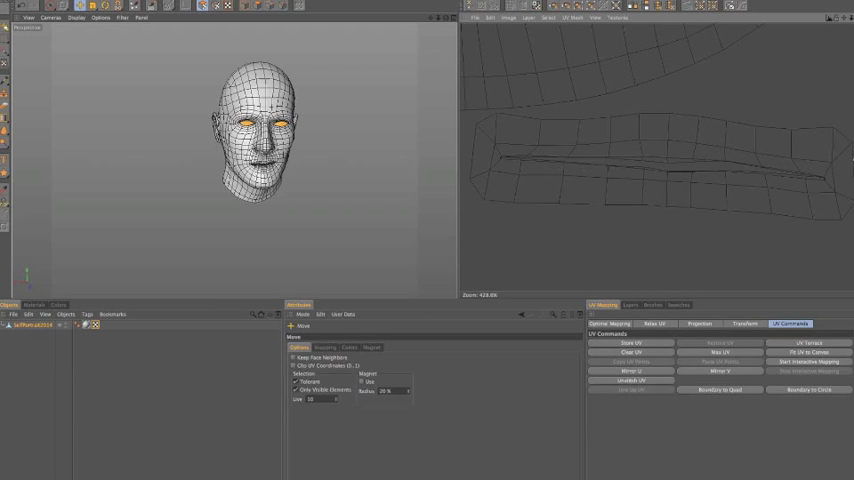
{"action": "mouse_move", "coordinate": [300, 128]}
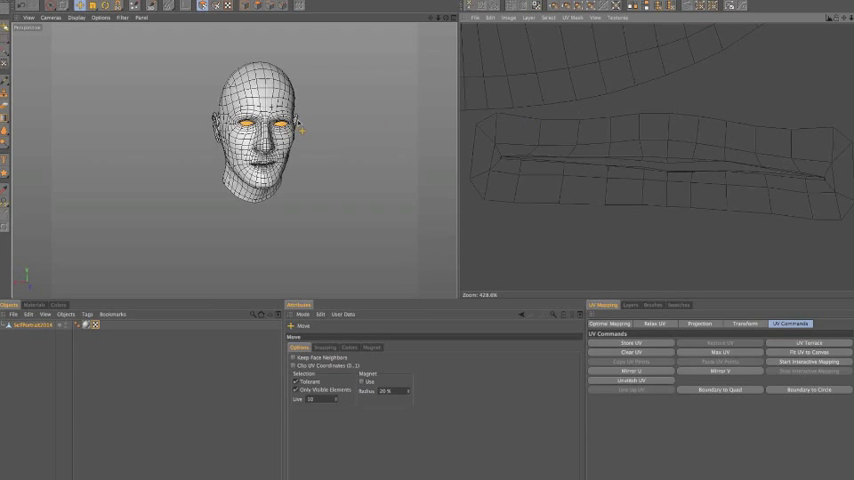
{"action": "mouse_move", "coordinate": [532, 164]}
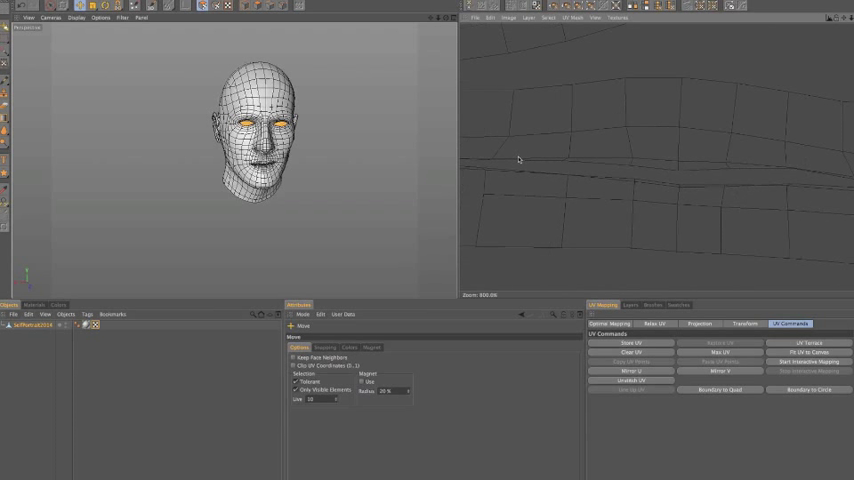
{"action": "scroll", "scroll_direction": "down", "scroll_amount": 3}
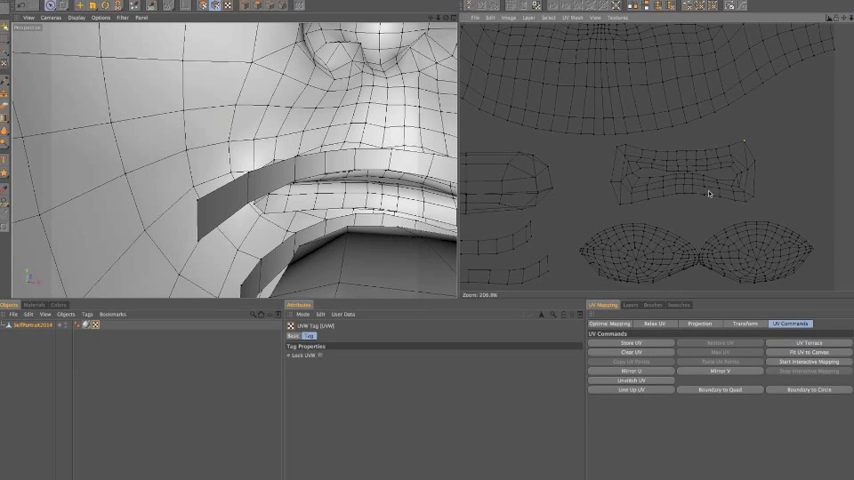
{"action": "mouse_move", "coordinate": [543, 150]}
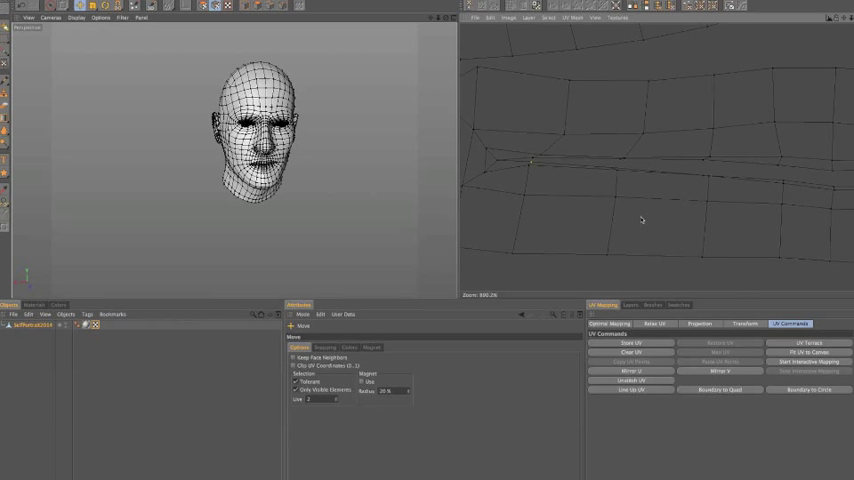
{"action": "left_click", "coordinate": [654, 323]}
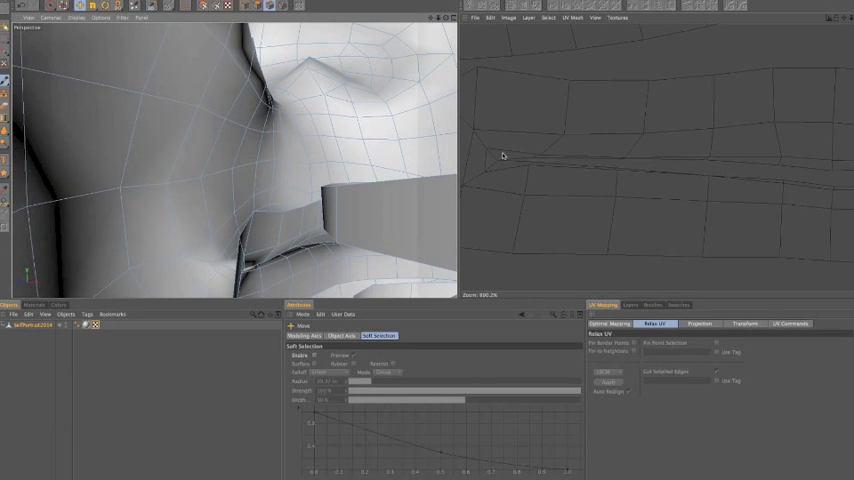
{"action": "mouse_move", "coordinate": [461, 107]}
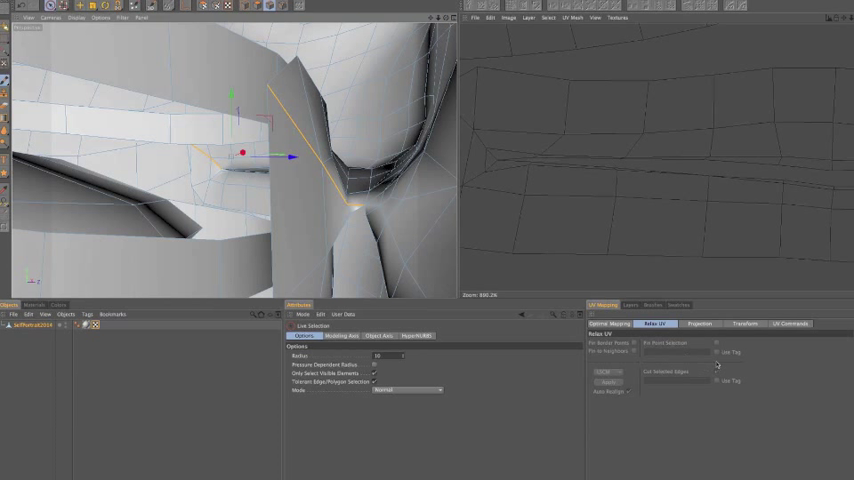
{"action": "mouse_move", "coordinate": [541, 142]}
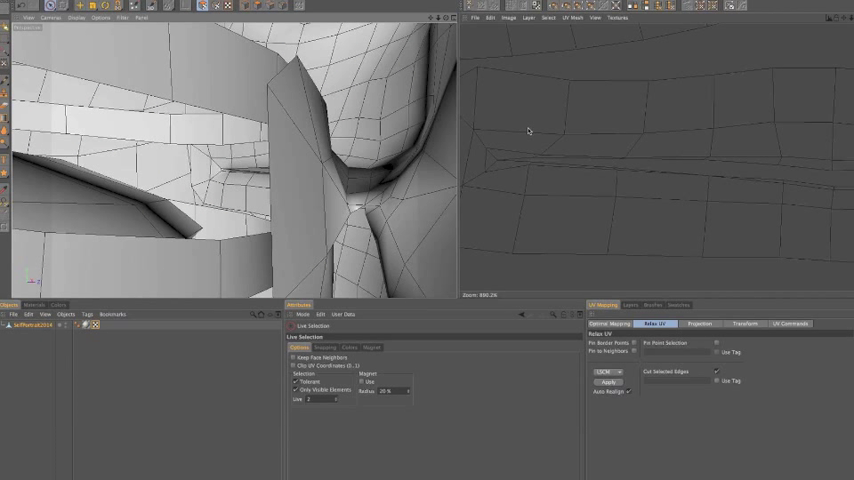
{"action": "mouse_move", "coordinate": [566, 135]}
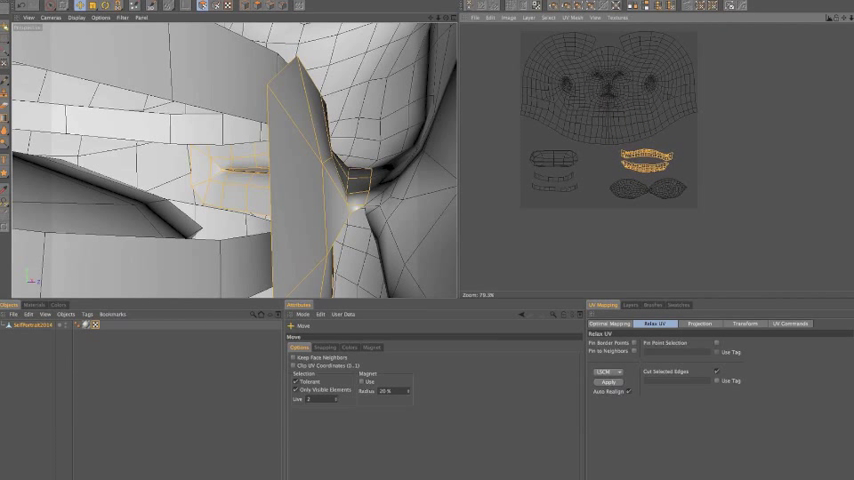
{"action": "left_click", "coordinate": [789, 323]}
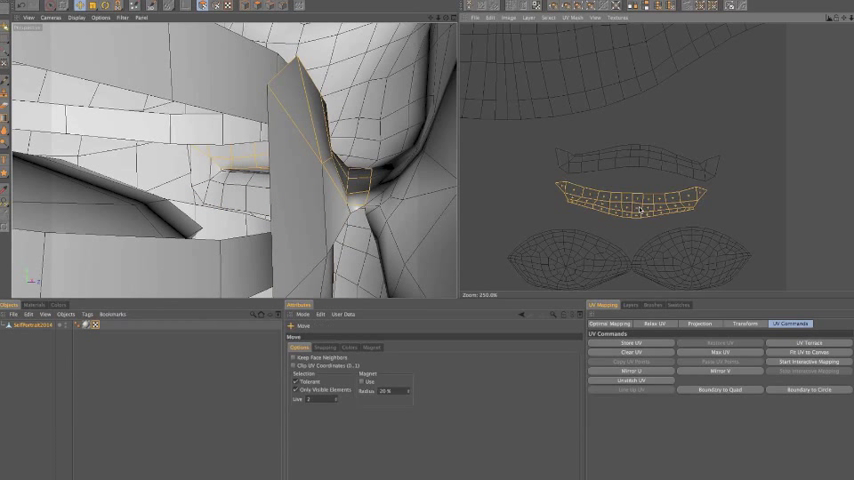
{"action": "left_click_drag", "start_coordinate": [635, 195], "coordinate": [635, 120]}
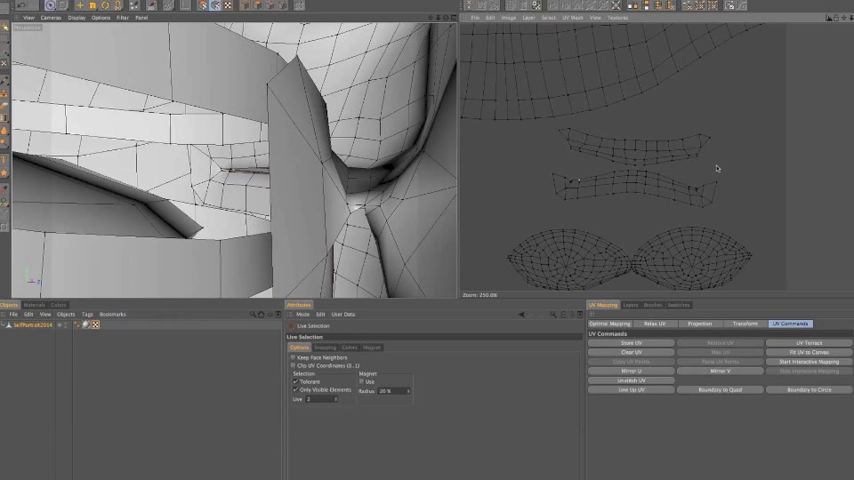
{"action": "mouse_move", "coordinate": [699, 154]}
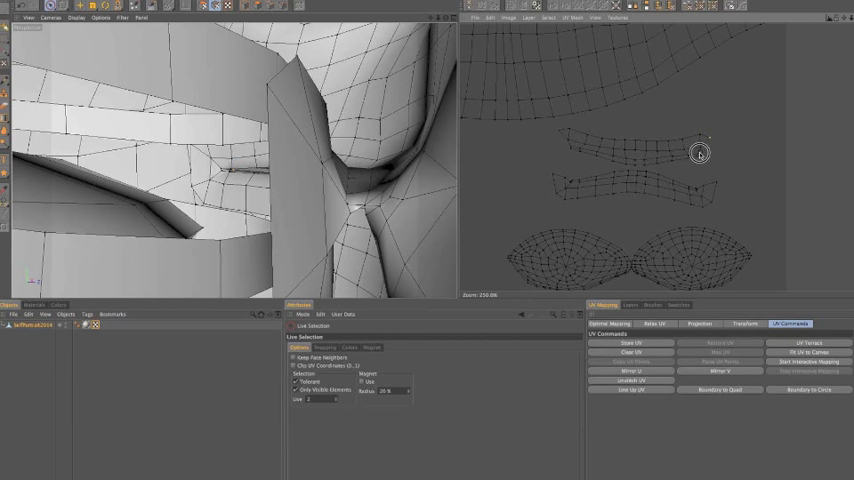
{"action": "mouse_move", "coordinate": [697, 182]}
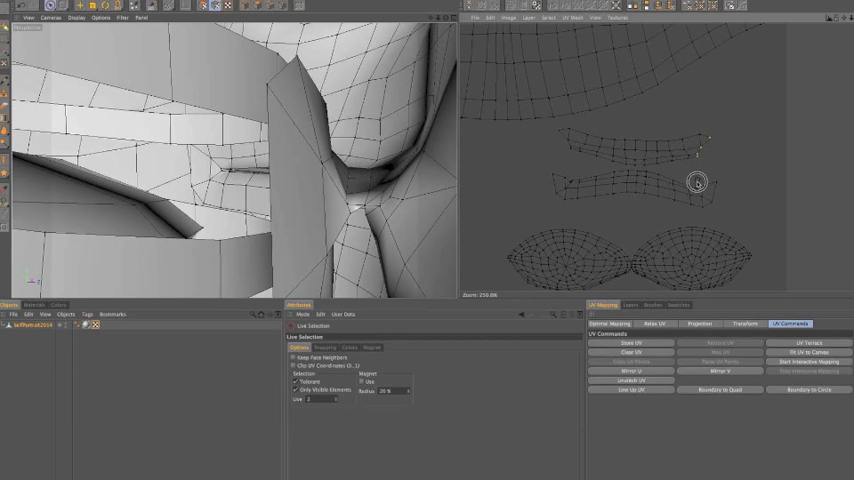
{"action": "mouse_move", "coordinate": [718, 183]}
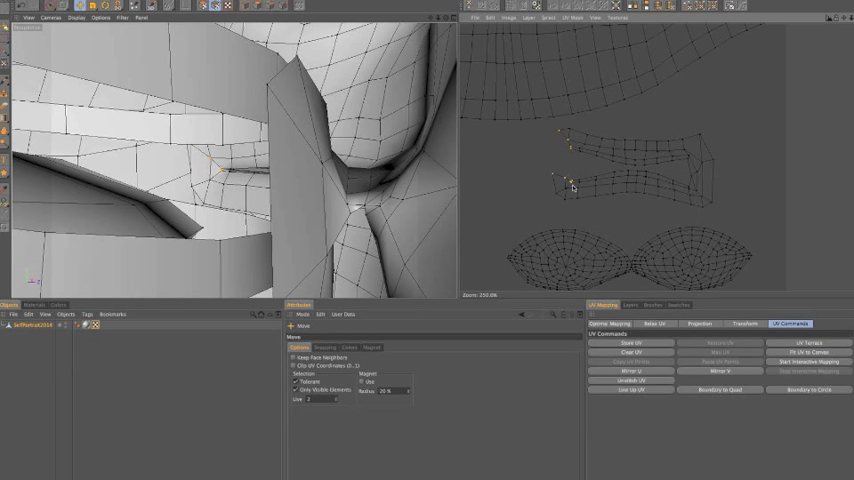
{"action": "mouse_move", "coordinate": [626, 93]}
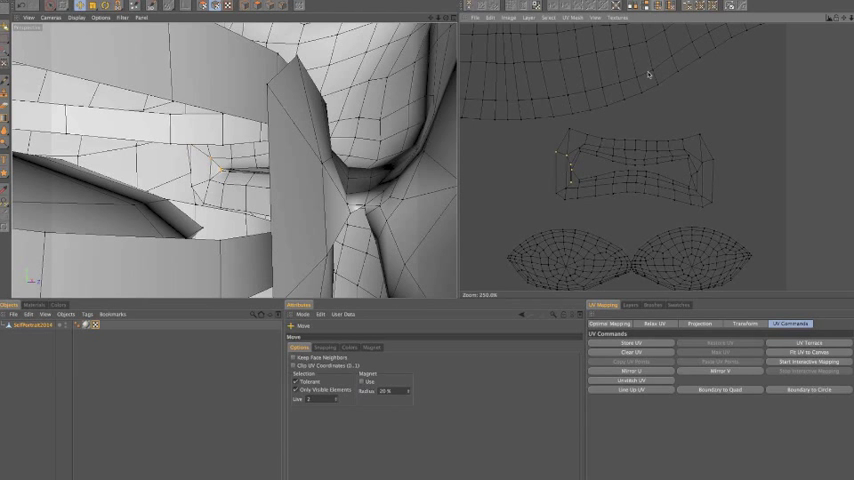
- Bring up the UV relaxation settings after joining the two inner-mouth strips
{"action": "left_click", "coordinate": [654, 323]}
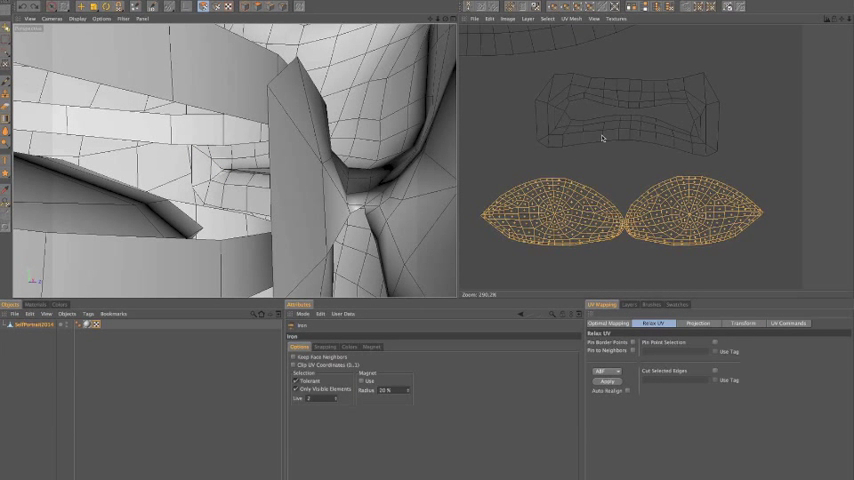
{"action": "mouse_move", "coordinate": [668, 95]}
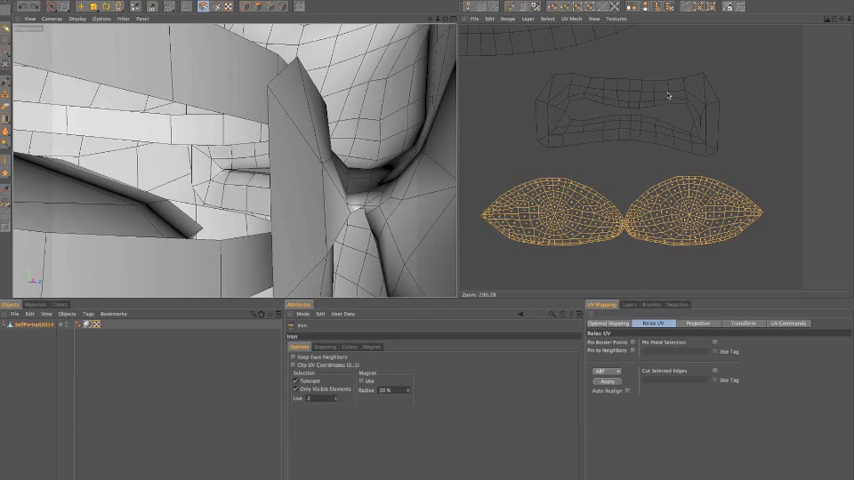
{"action": "mouse_move", "coordinate": [564, 136]}
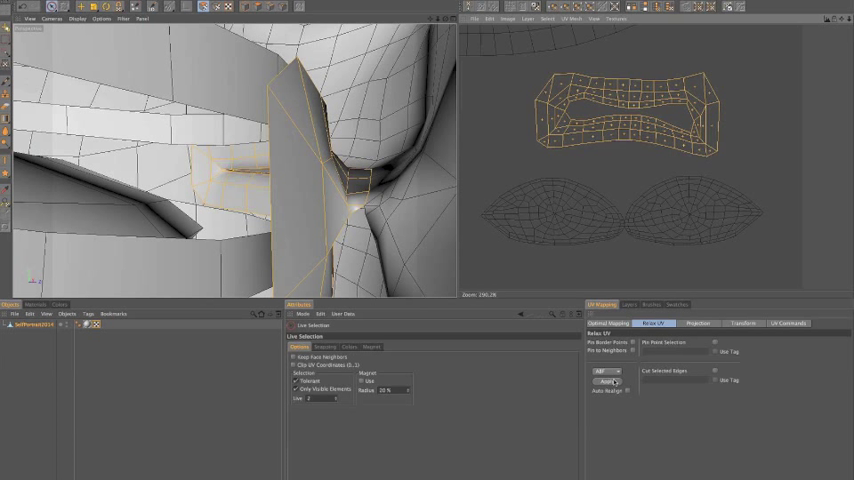
- Set the UV relaxation method to LSCM for the selected inner-mouth ring island
{"action": "left_click", "coordinate": [604, 371]}
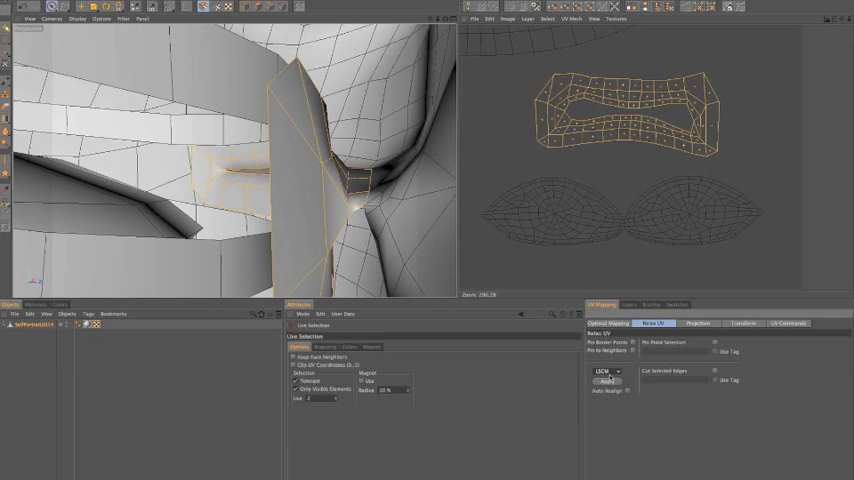